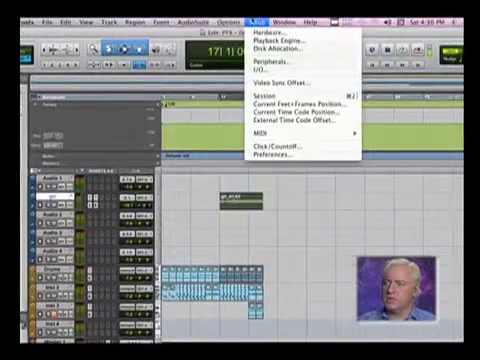
Switch the gtr track to playlist gtr.02 so take gtr_01-02 shows
left_click(271, 154)
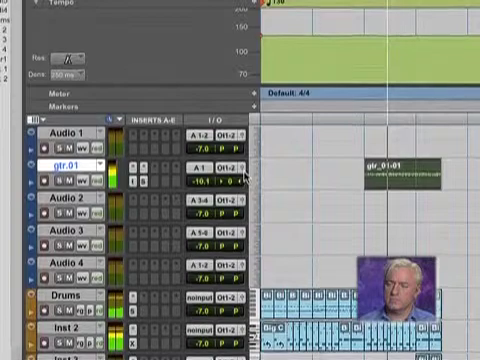
mouse_move(240, 181)
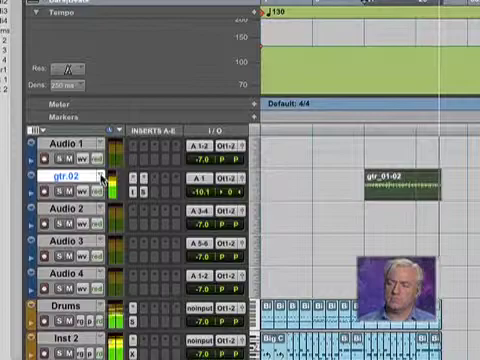
mouse_move(112, 190)
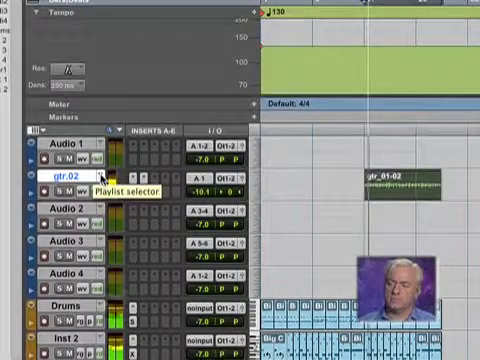